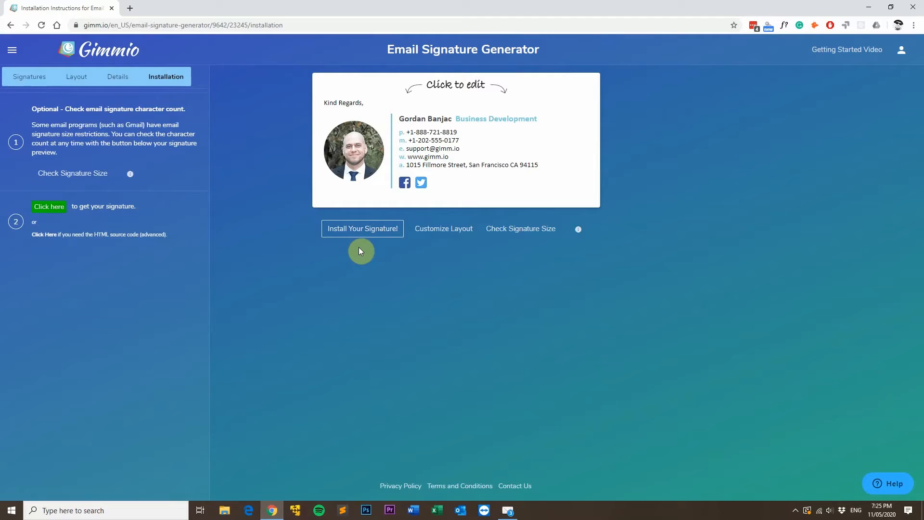
mouse_move(184, 112)
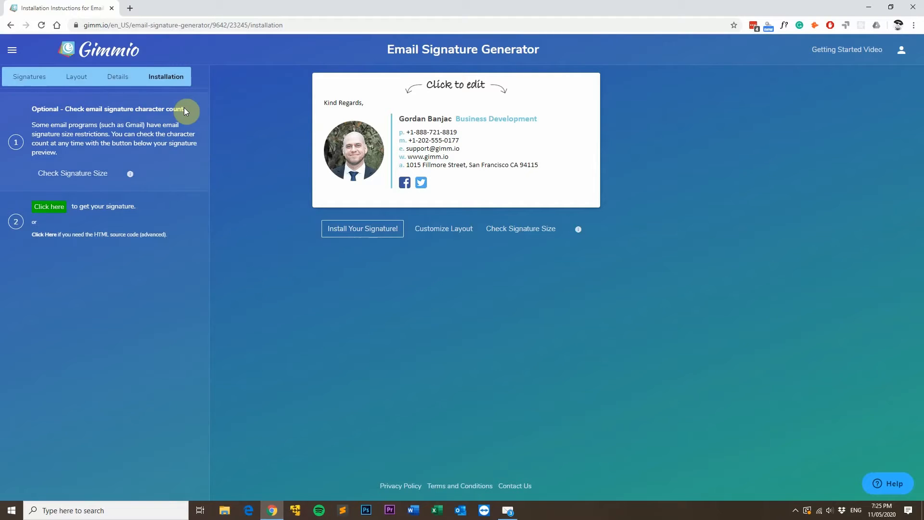
mouse_move(64, 282)
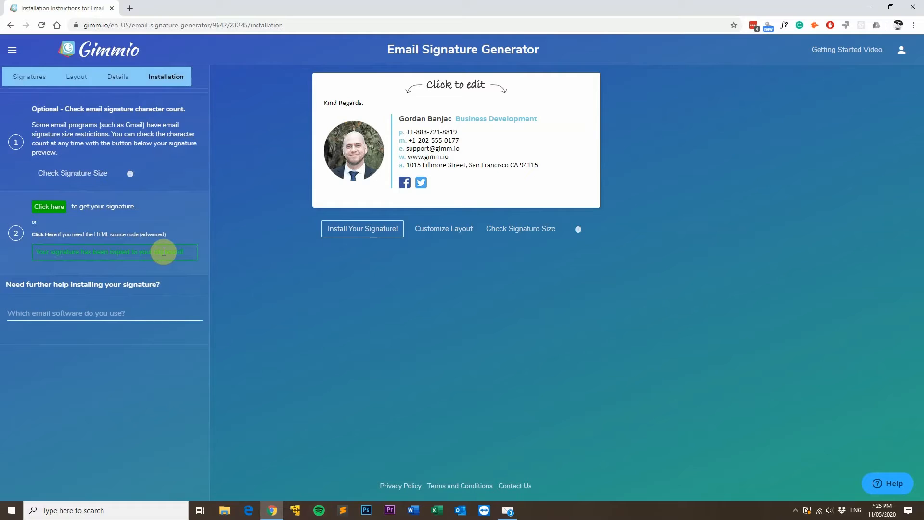
mouse_move(408, 269)
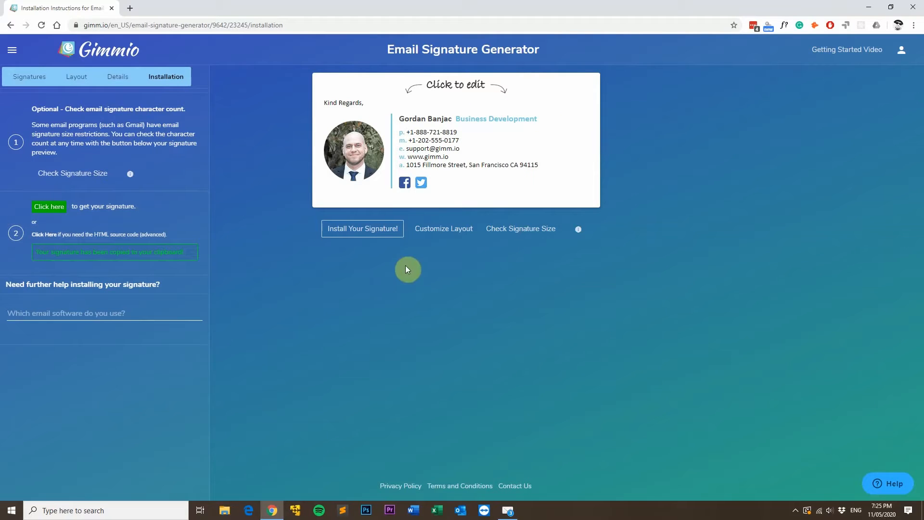
mouse_move(358, 250)
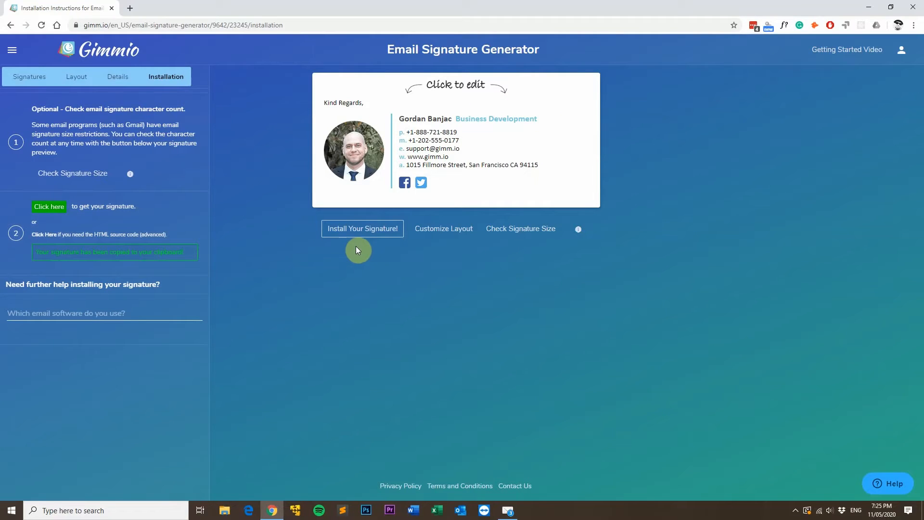
mouse_move(522, 472)
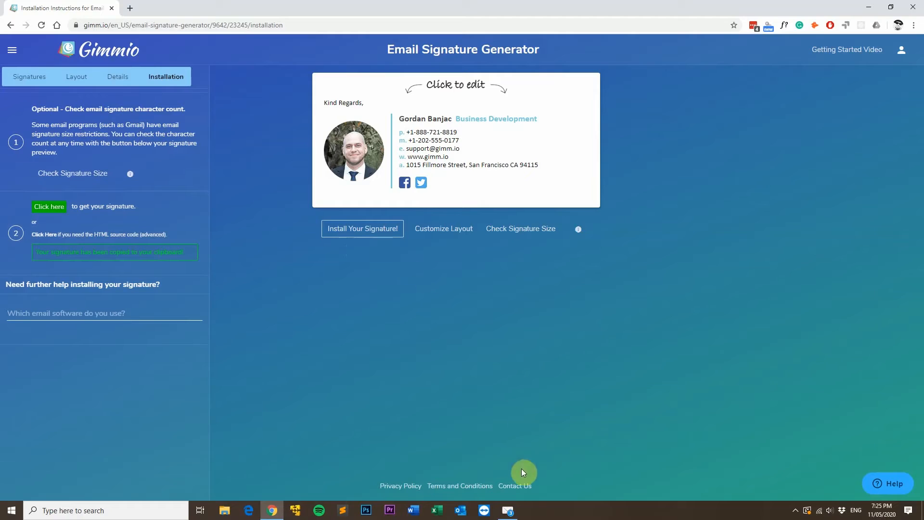
- Reach the Identities settings and enter the existing mail identity's edit form
click(508, 511)
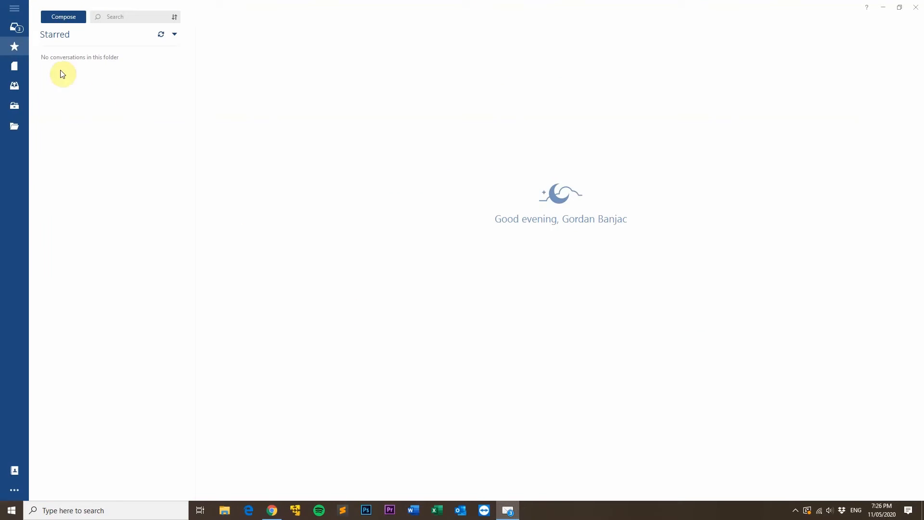
click(14, 9)
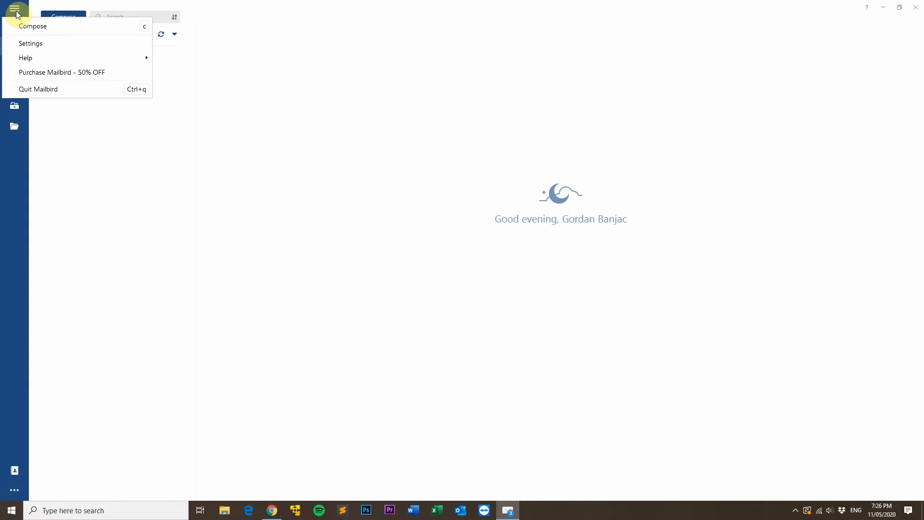
click(30, 44)
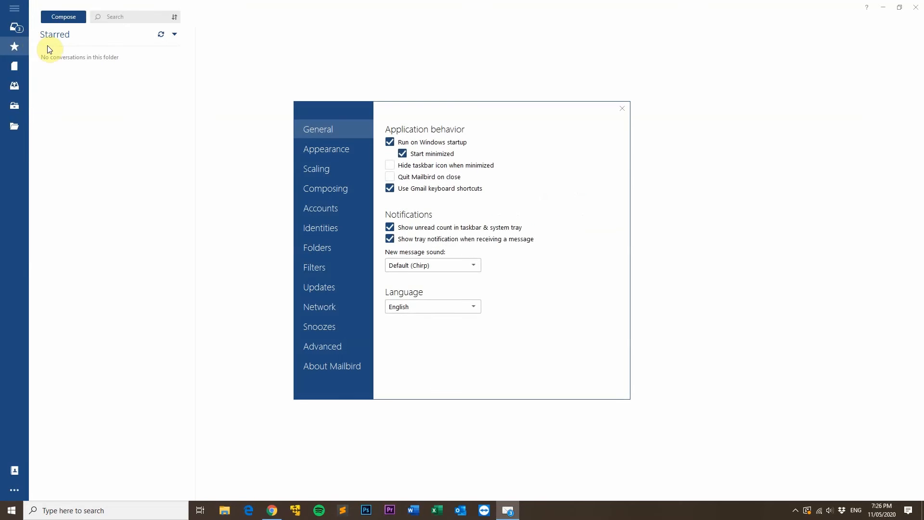
mouse_move(343, 232)
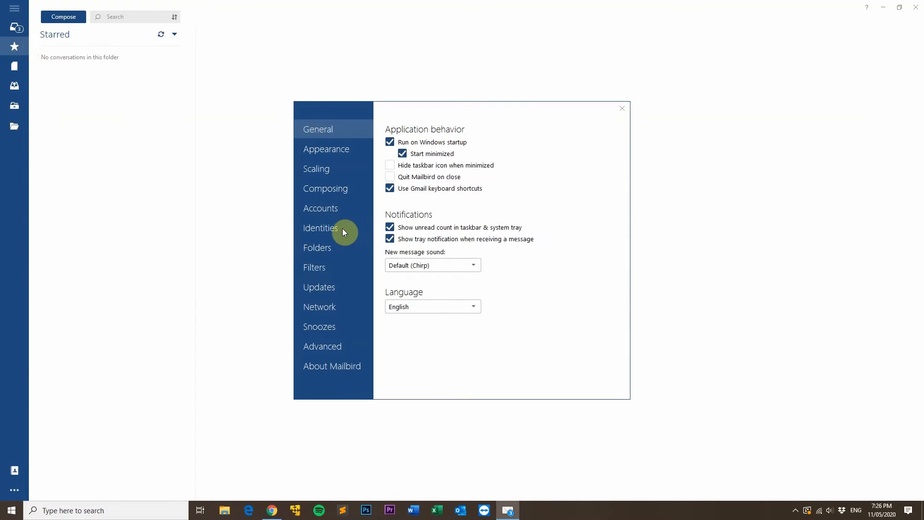
click(321, 227)
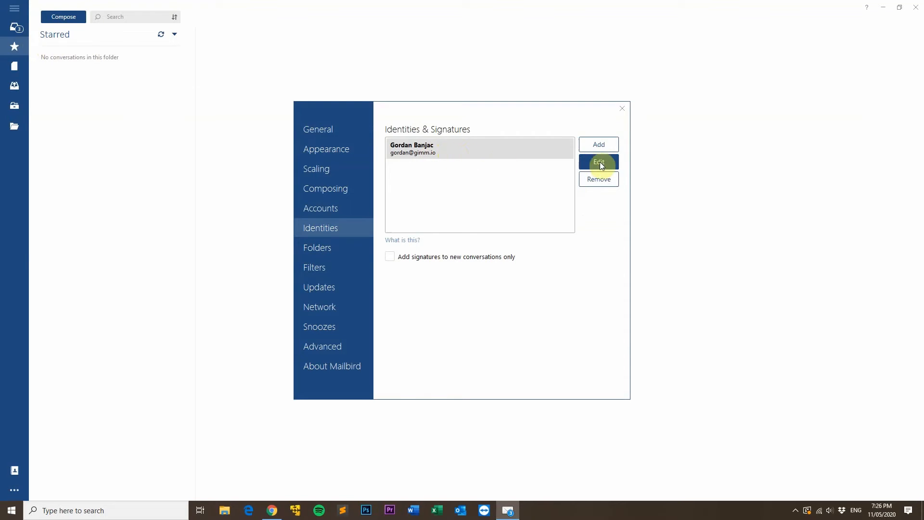
click(597, 161)
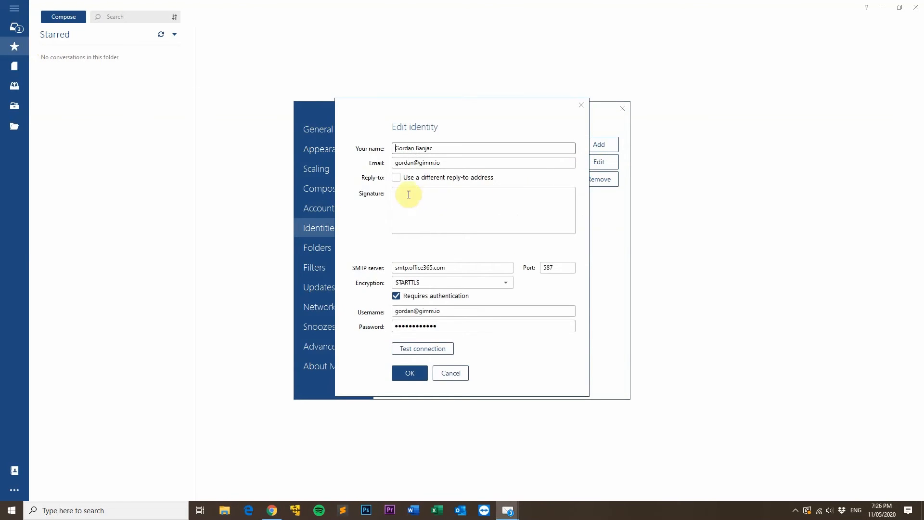
mouse_move(418, 203)
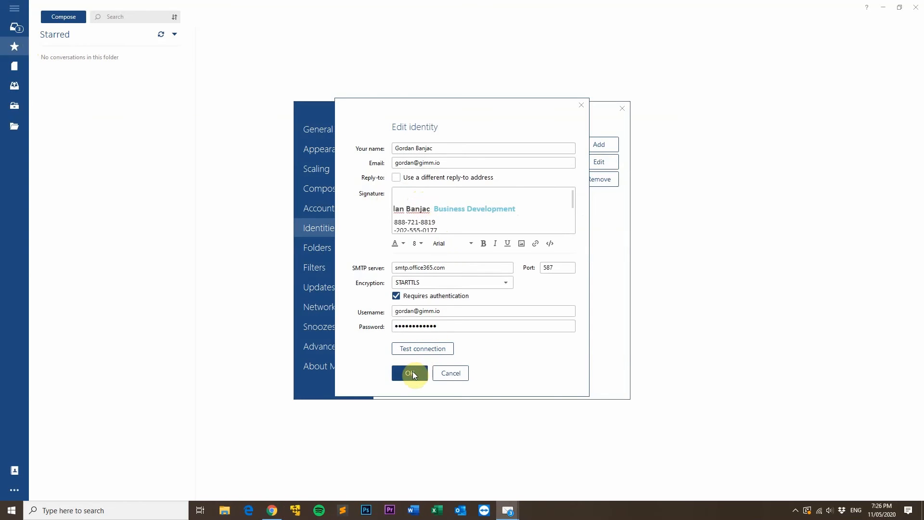
- Confirm the identity with the pasted Gimmio signature and compose a new message showing it
click(410, 373)
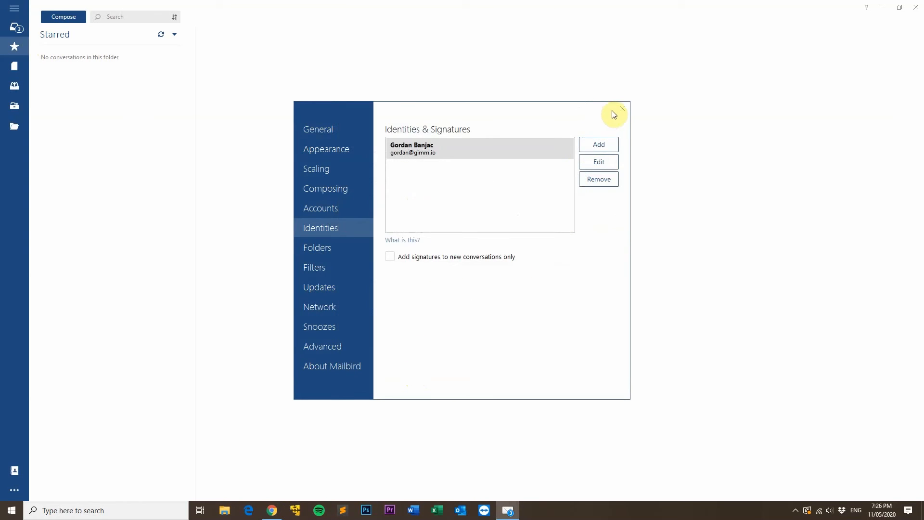
click(621, 109)
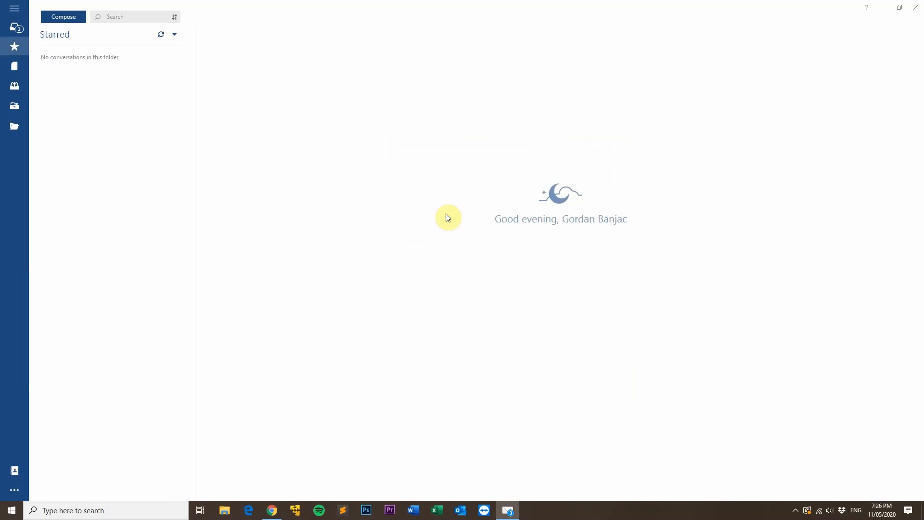
mouse_move(513, 251)
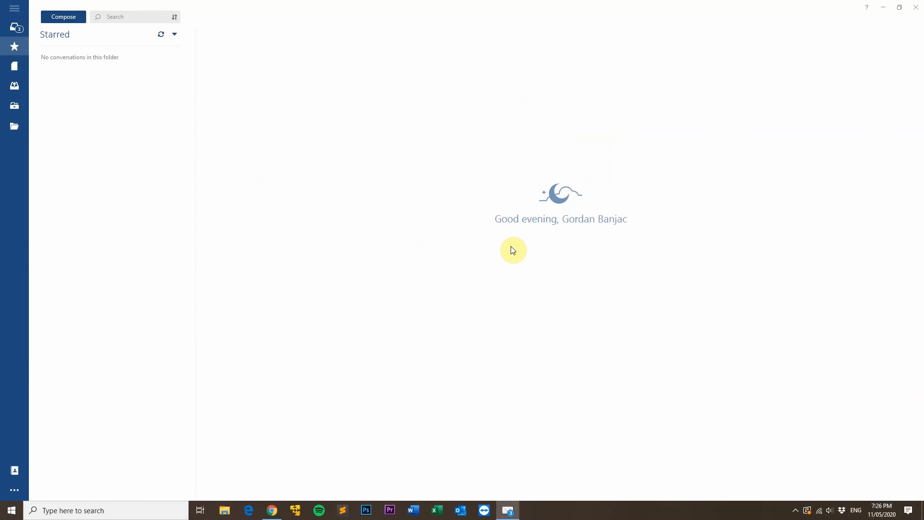
click(64, 17)
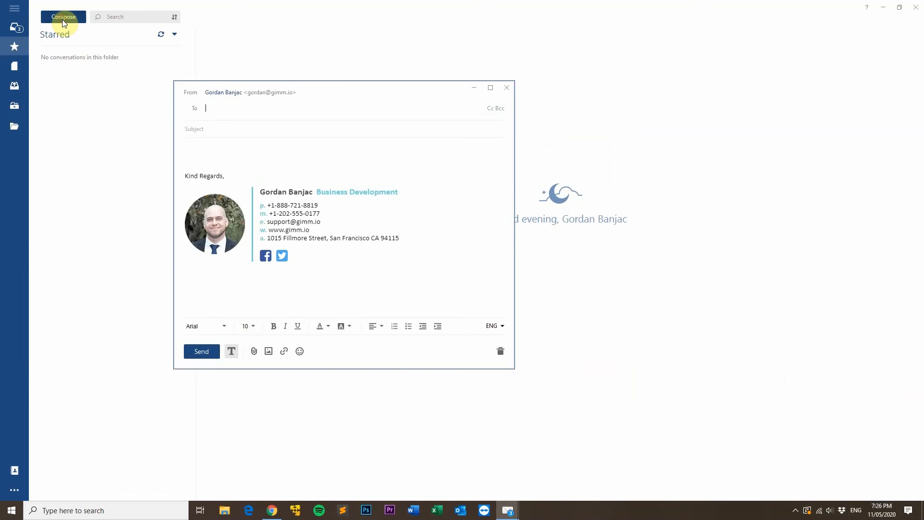